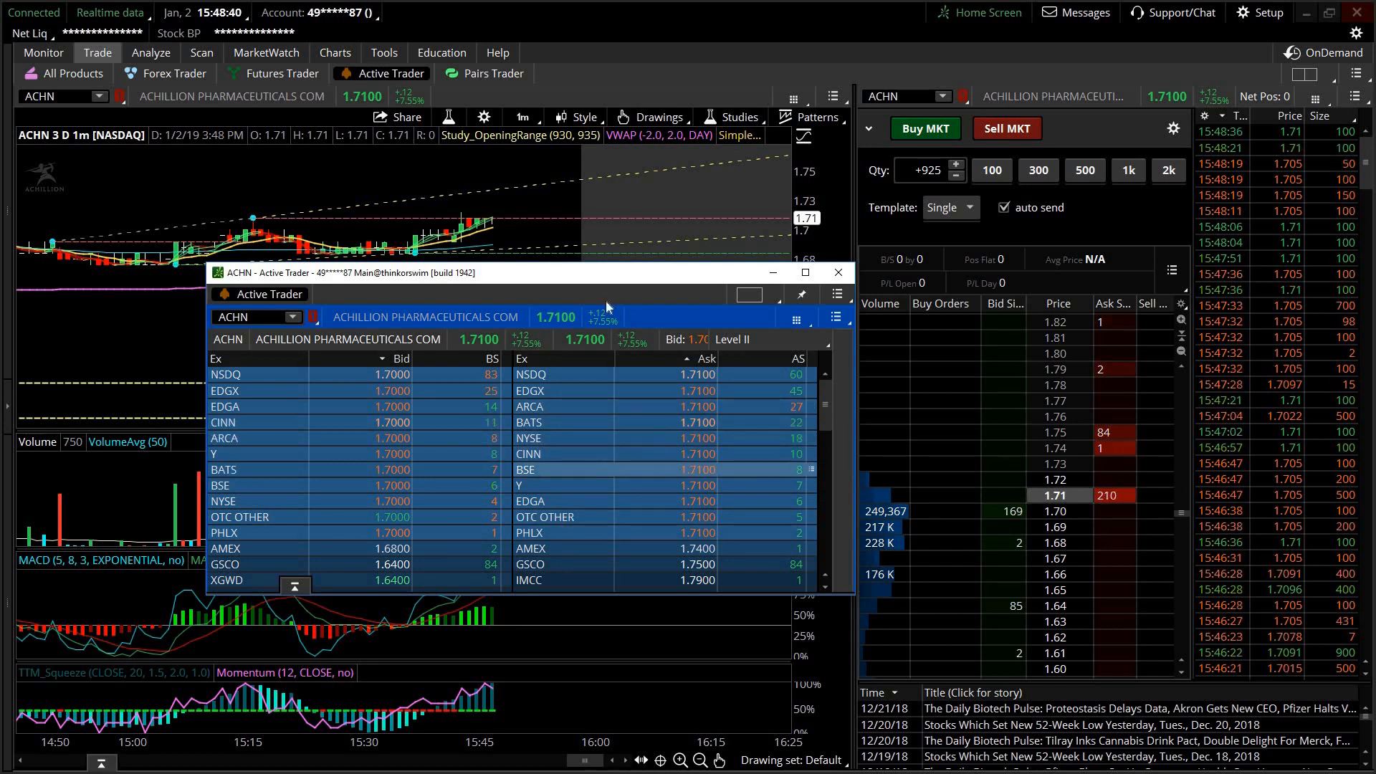
# Step: Dismiss the floating Level II window to reveal the 20-day 30-minute ACHN chart
pyautogui.click(836, 272)
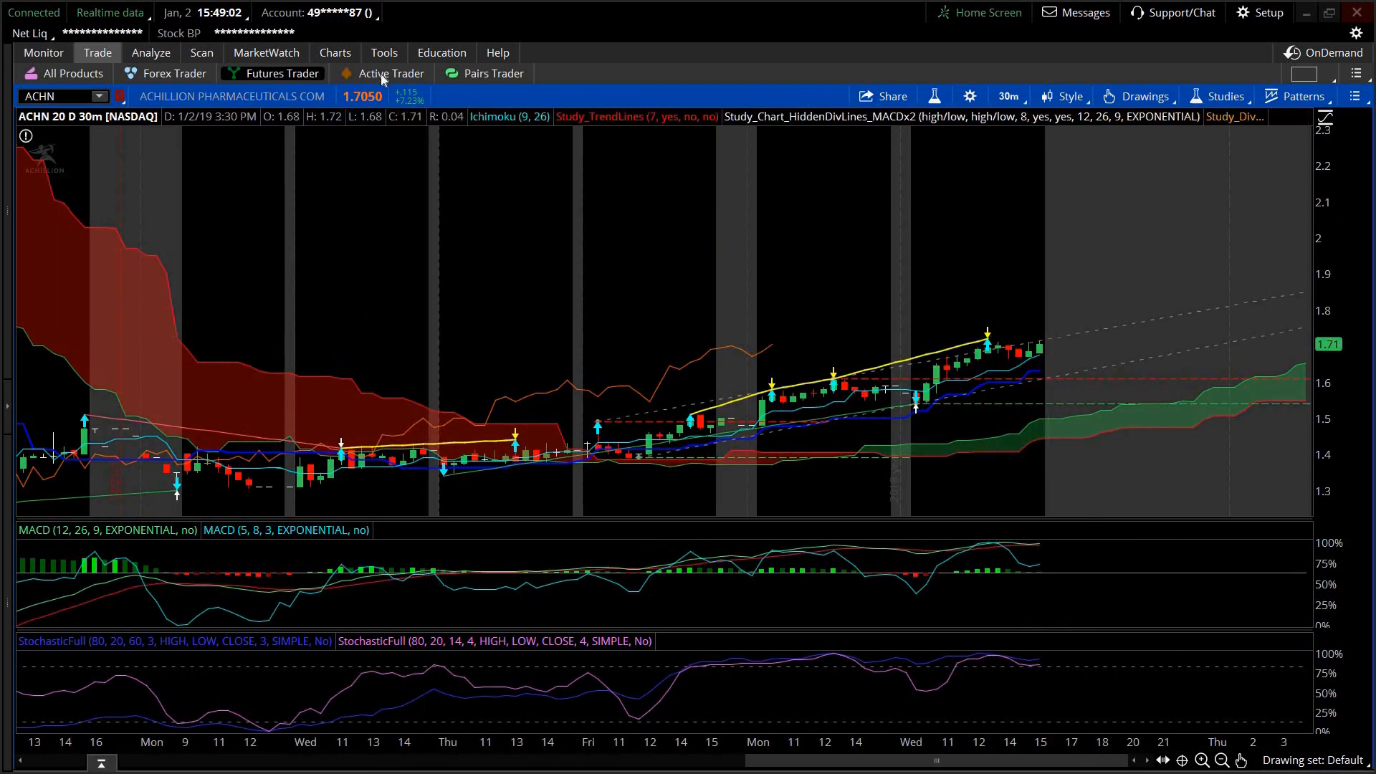
# Step: Show the 3-day 1-minute ACHN chart beside the Active Trader ladder
pyautogui.click(390, 73)
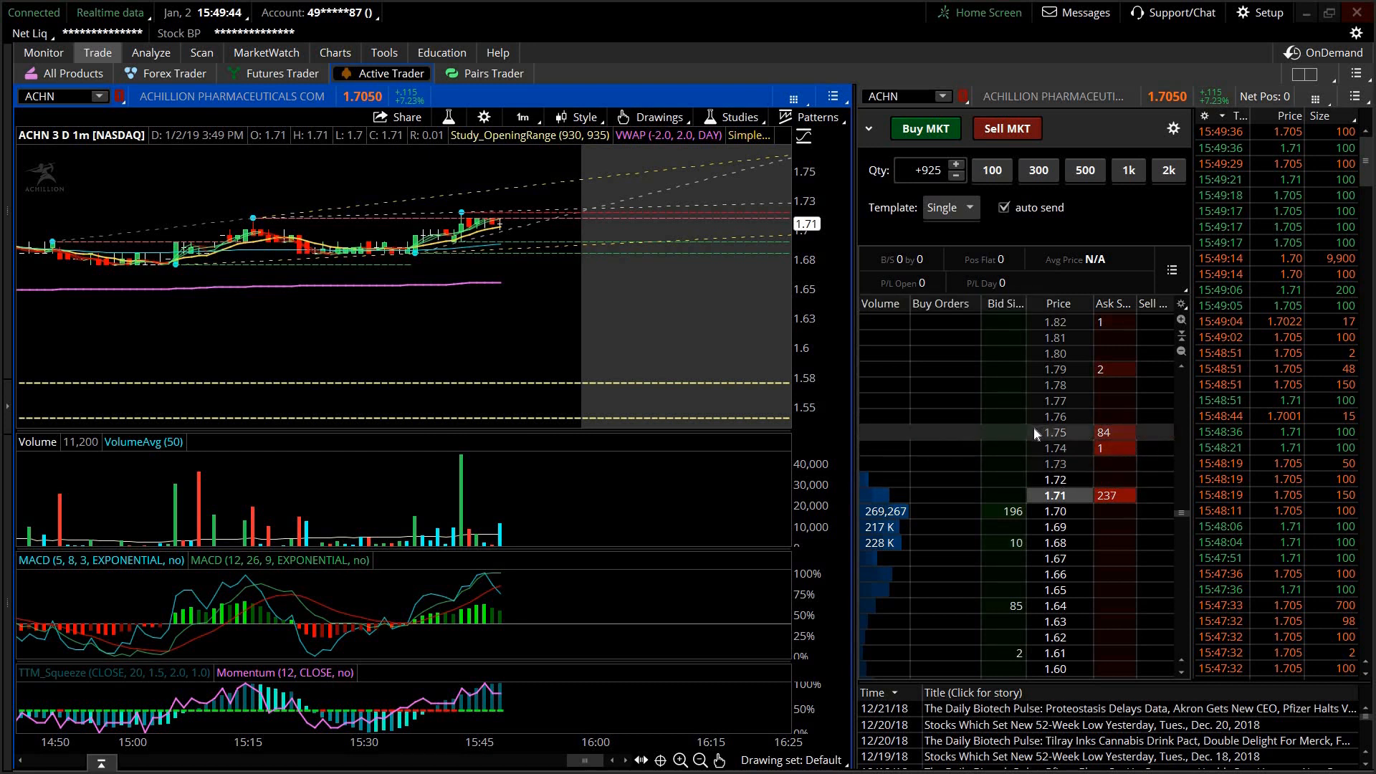
pyautogui.moveTo(1051, 431)
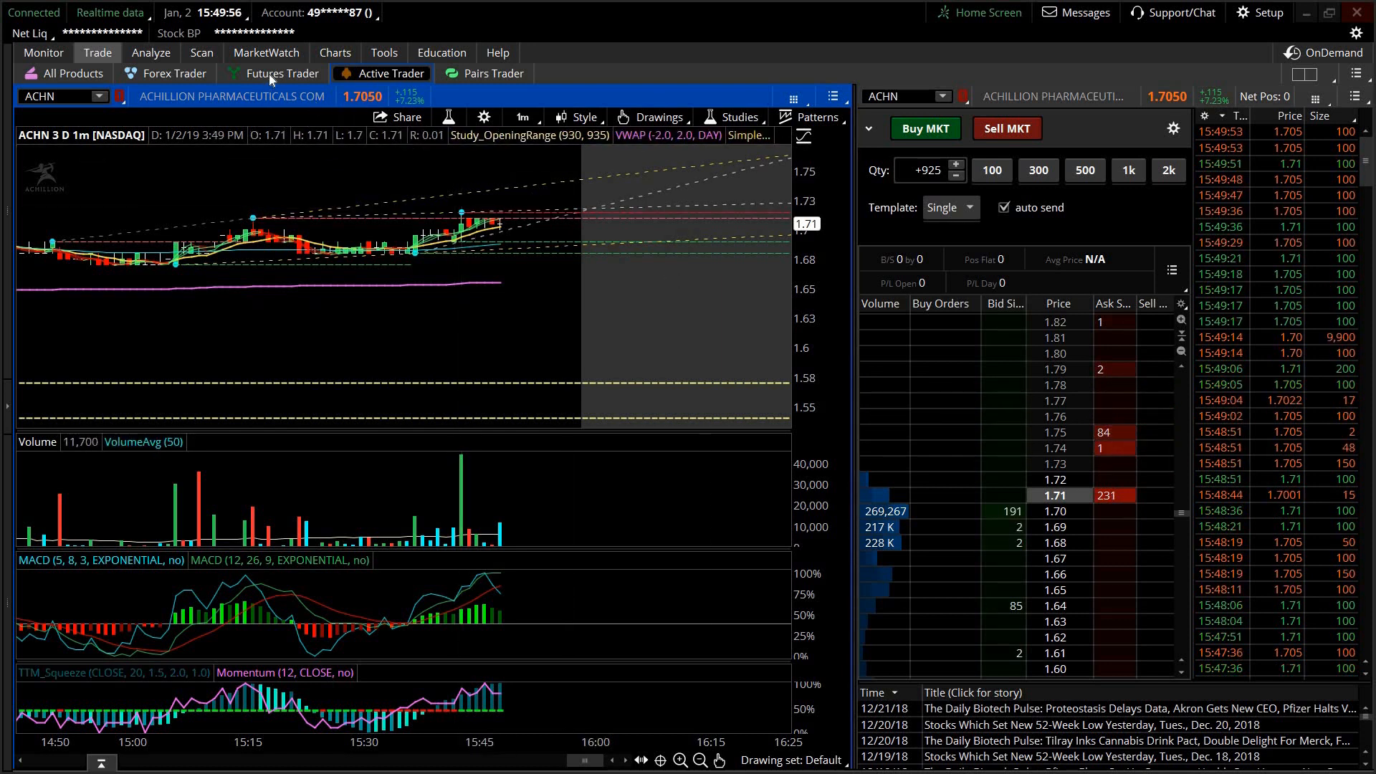
# Step: Return to the 20-day 30-minute ACHN chart and pick the horizontal line drawing tool
pyautogui.click(281, 73)
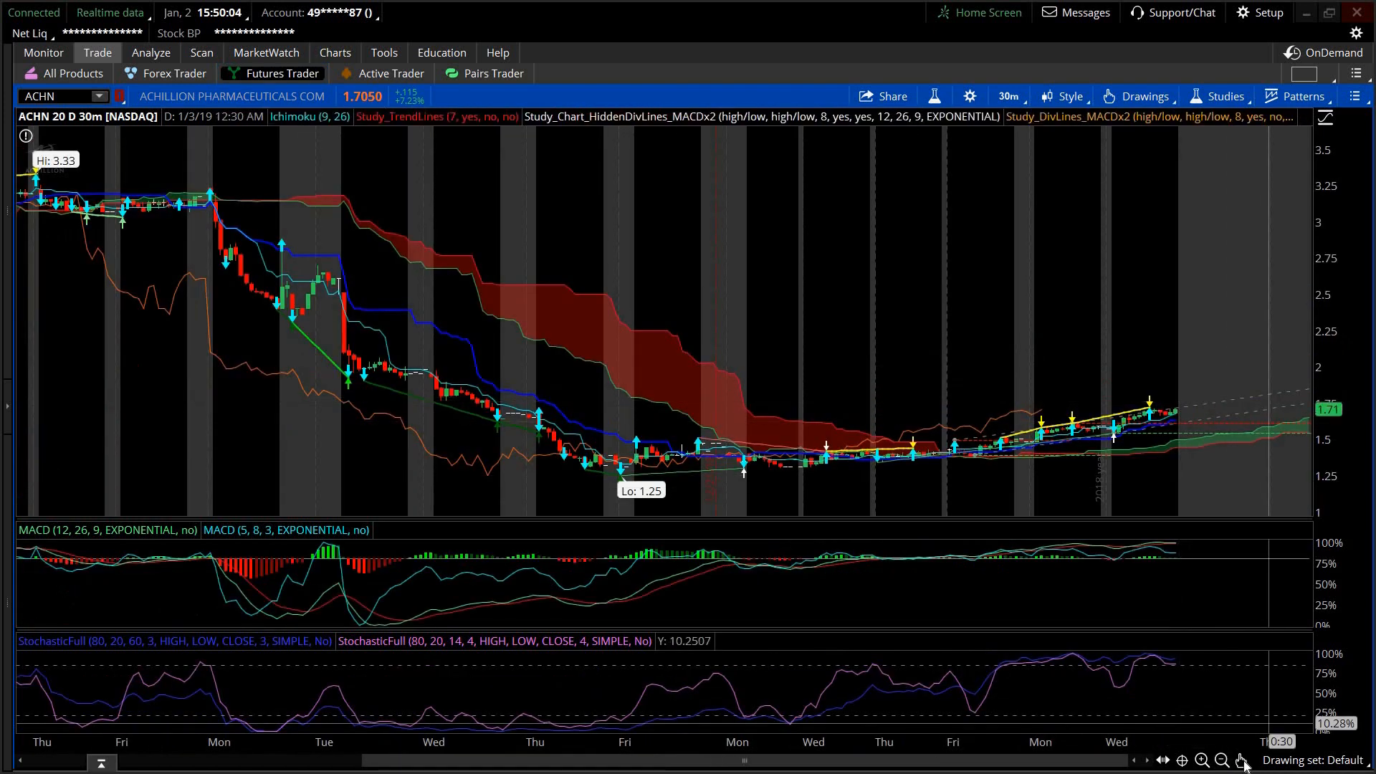
pyautogui.click(1135, 96)
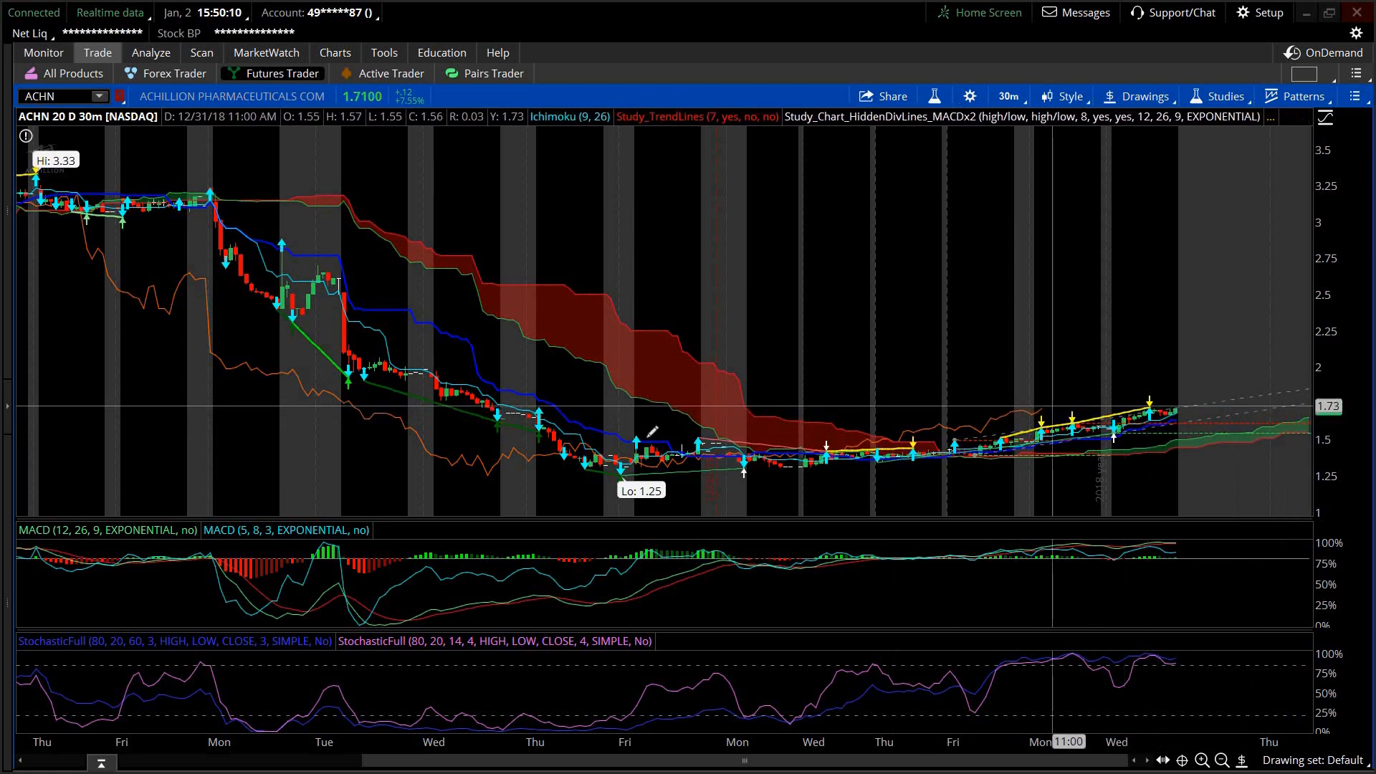
pyautogui.moveTo(525, 406)
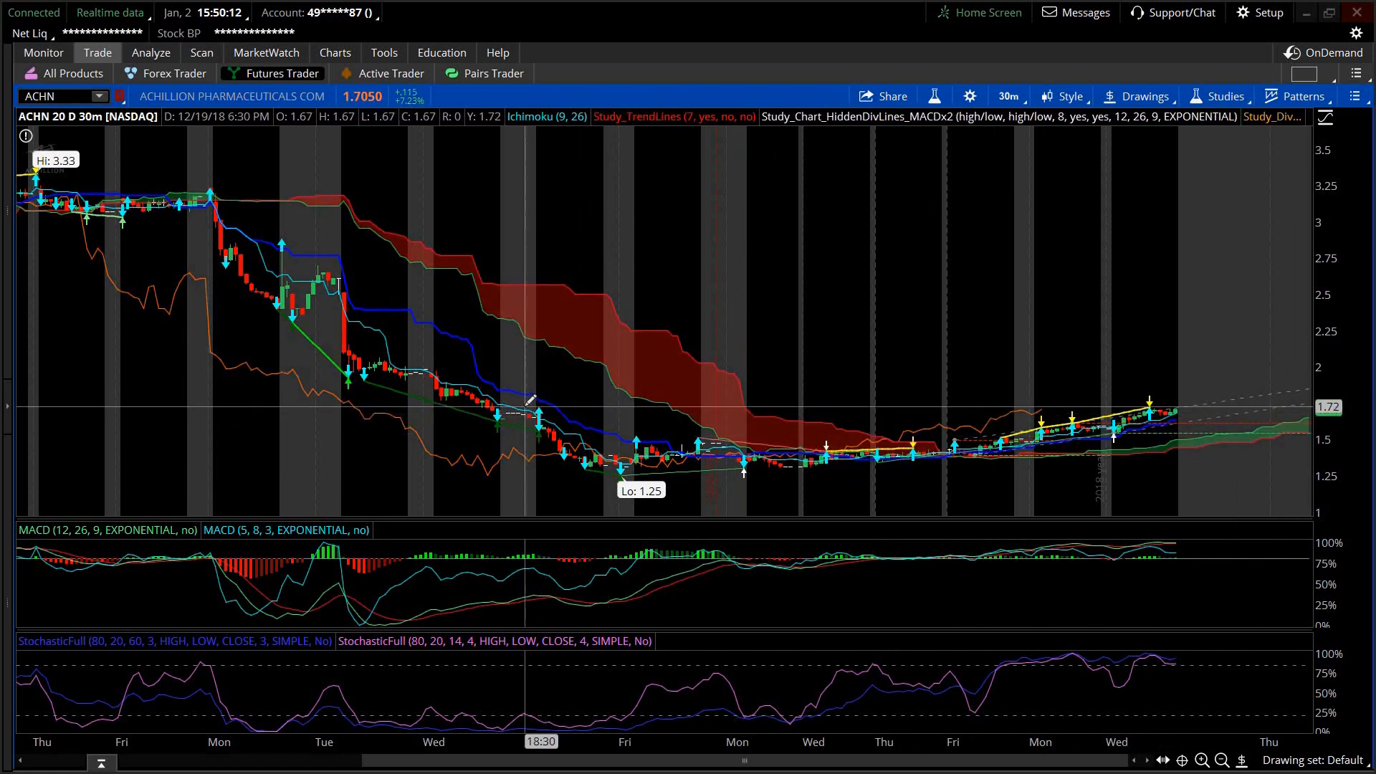
pyautogui.moveTo(449, 383)
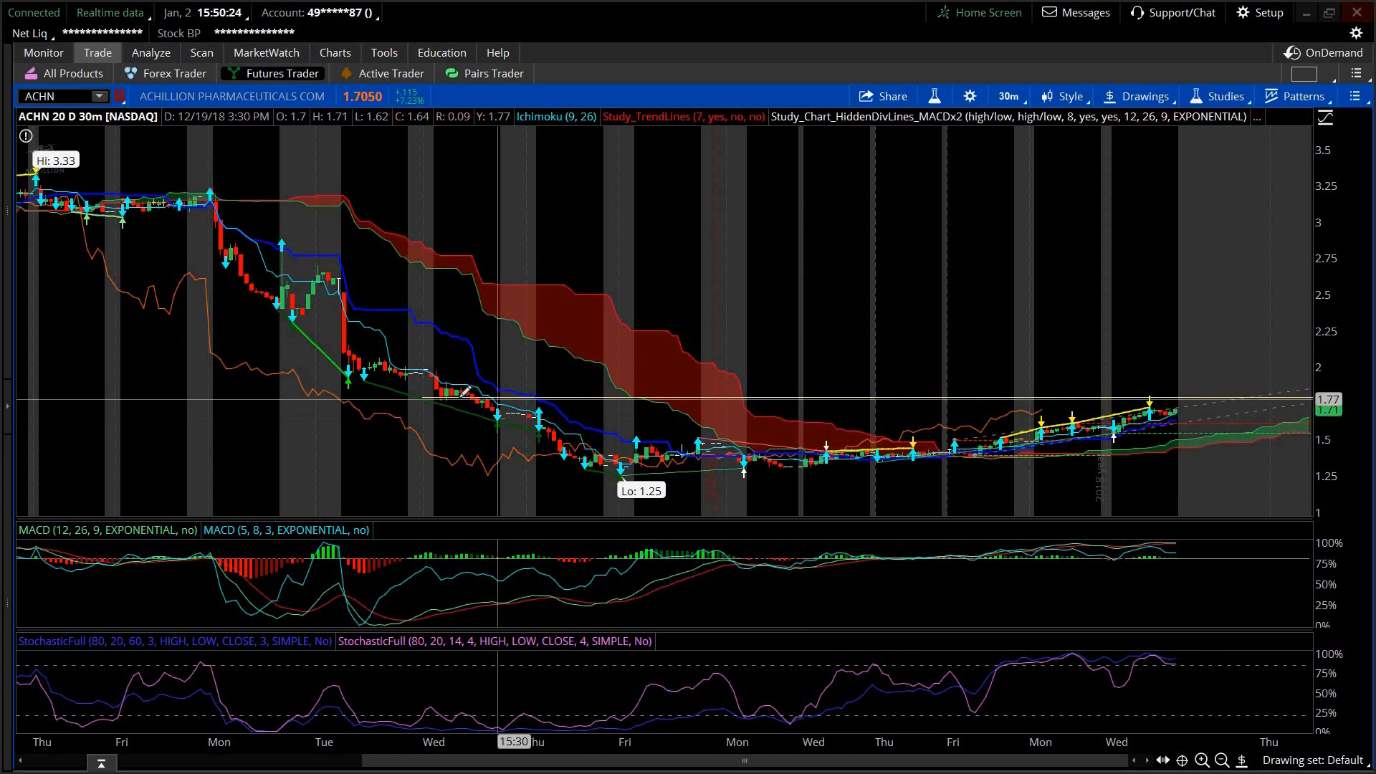
pyautogui.moveTo(426, 382)
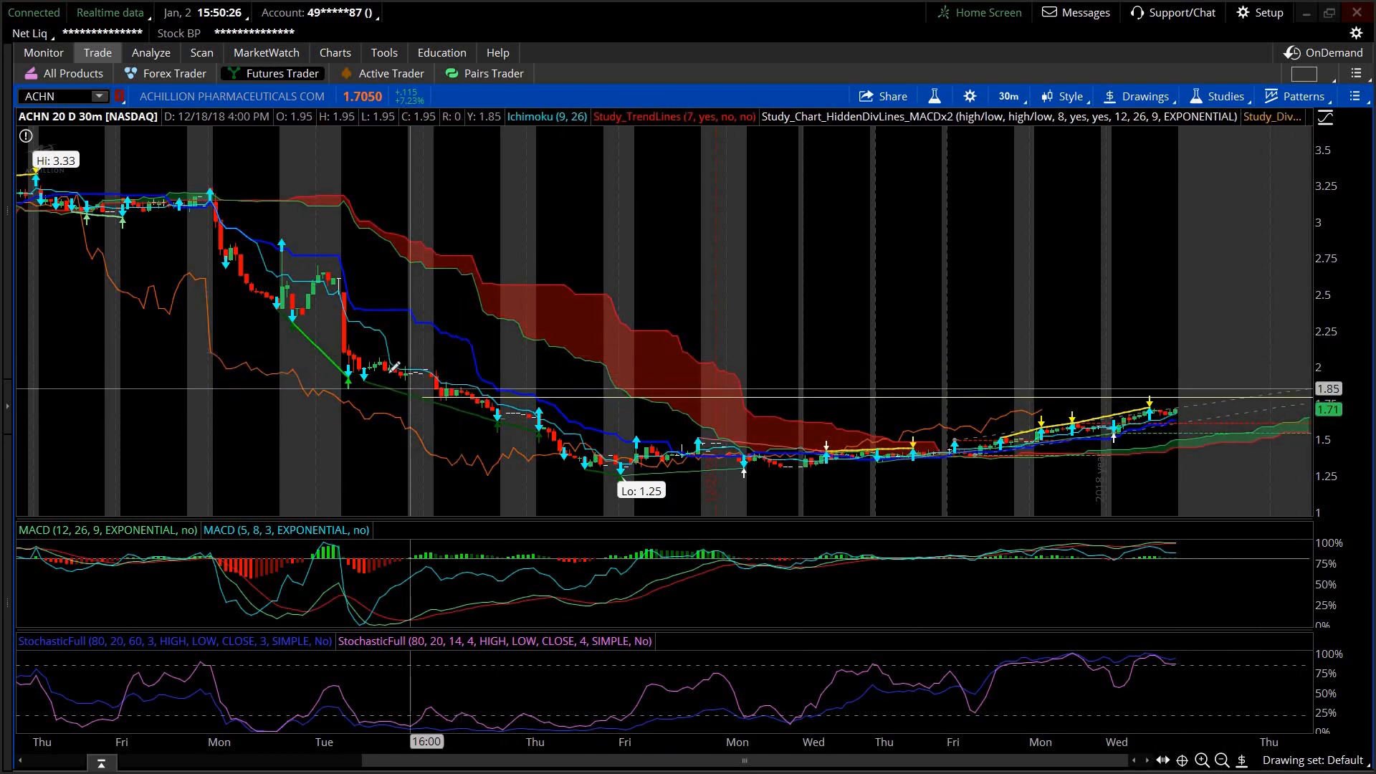
pyautogui.moveTo(316, 364)
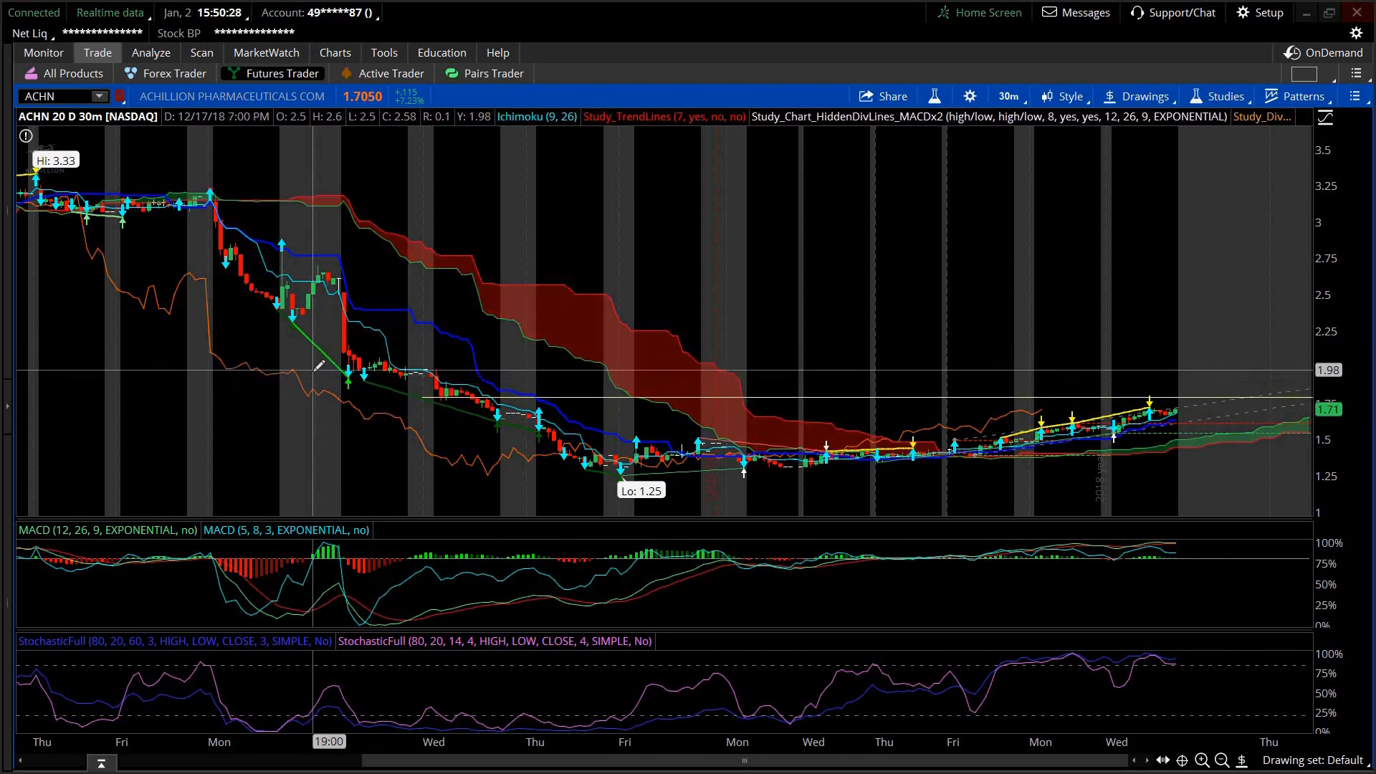
pyautogui.moveTo(487, 366)
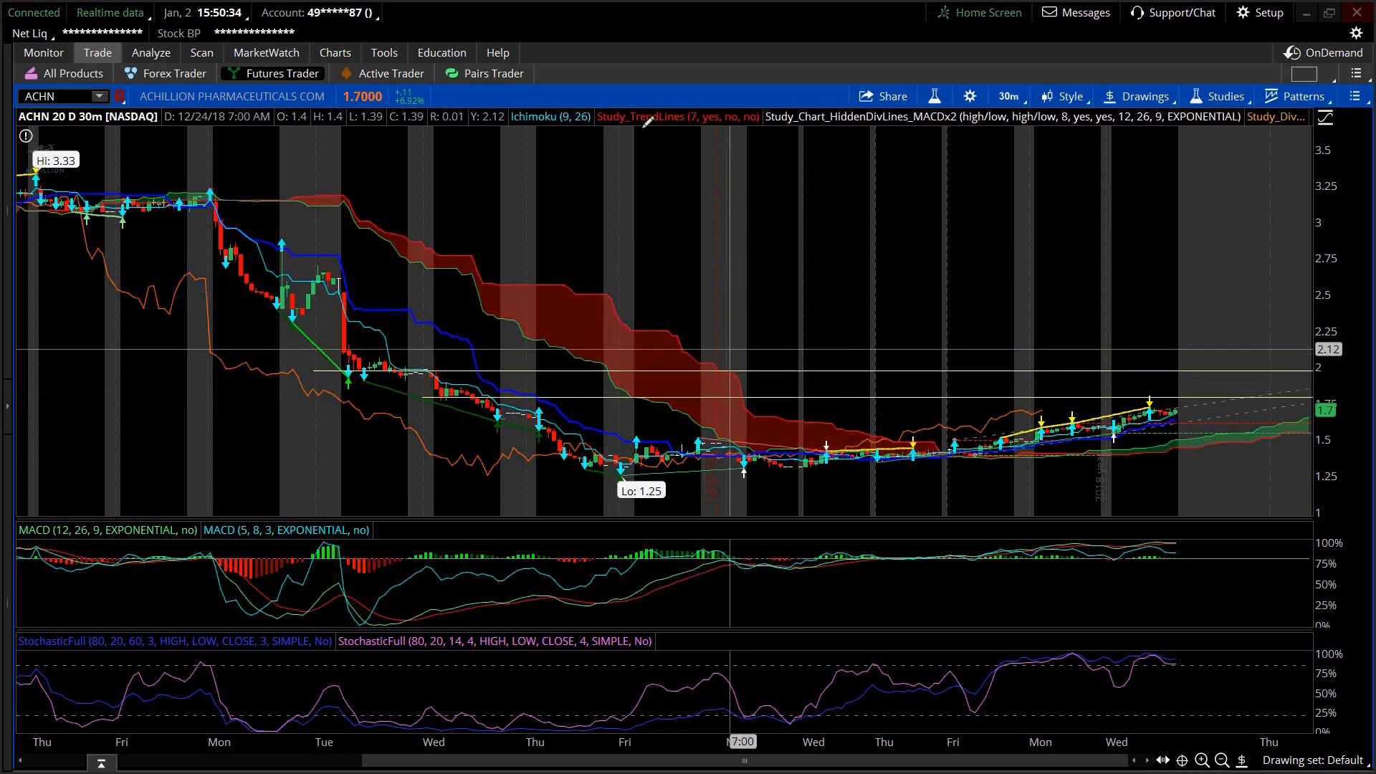
# Step: Return to the 1-minute ACHN chart beside the Level II ladder and time-and-sales
pyautogui.click(390, 73)
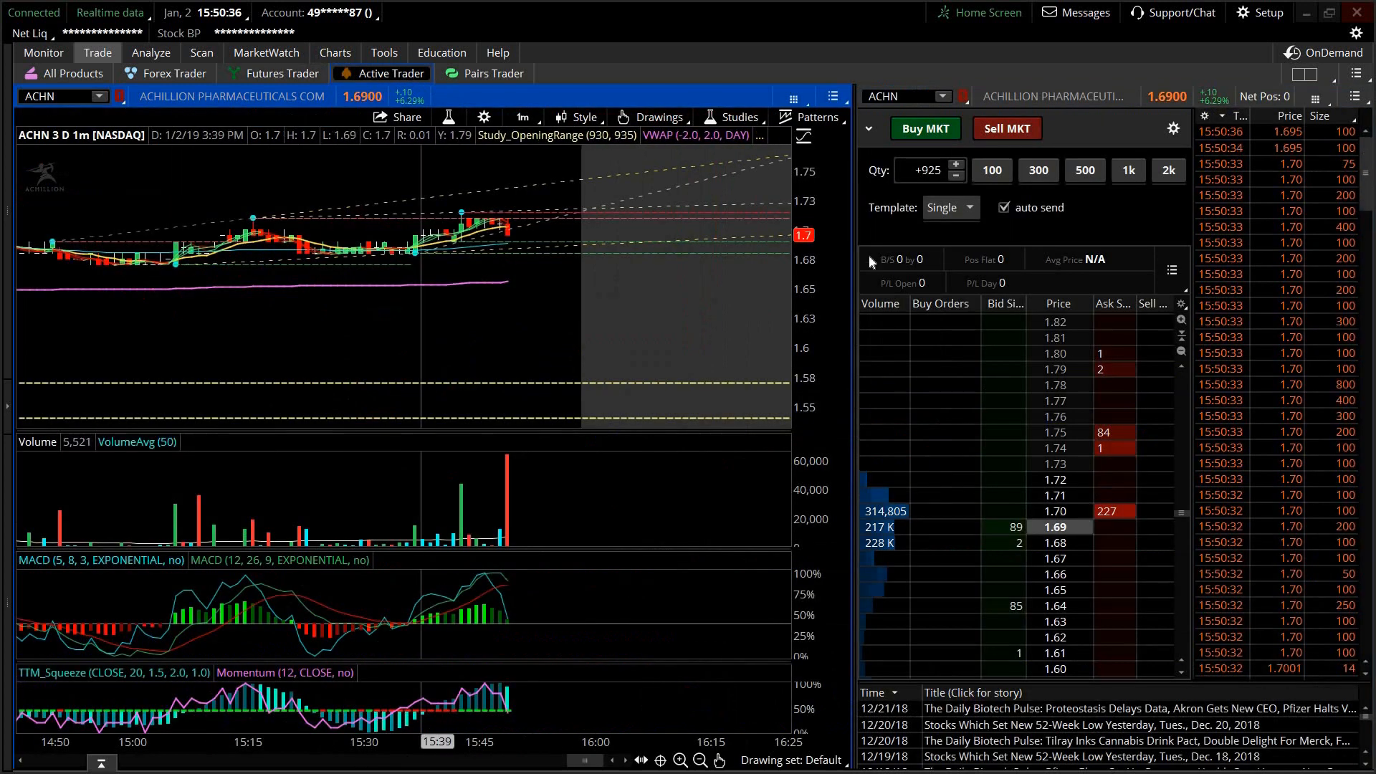
pyautogui.moveTo(742, 348)
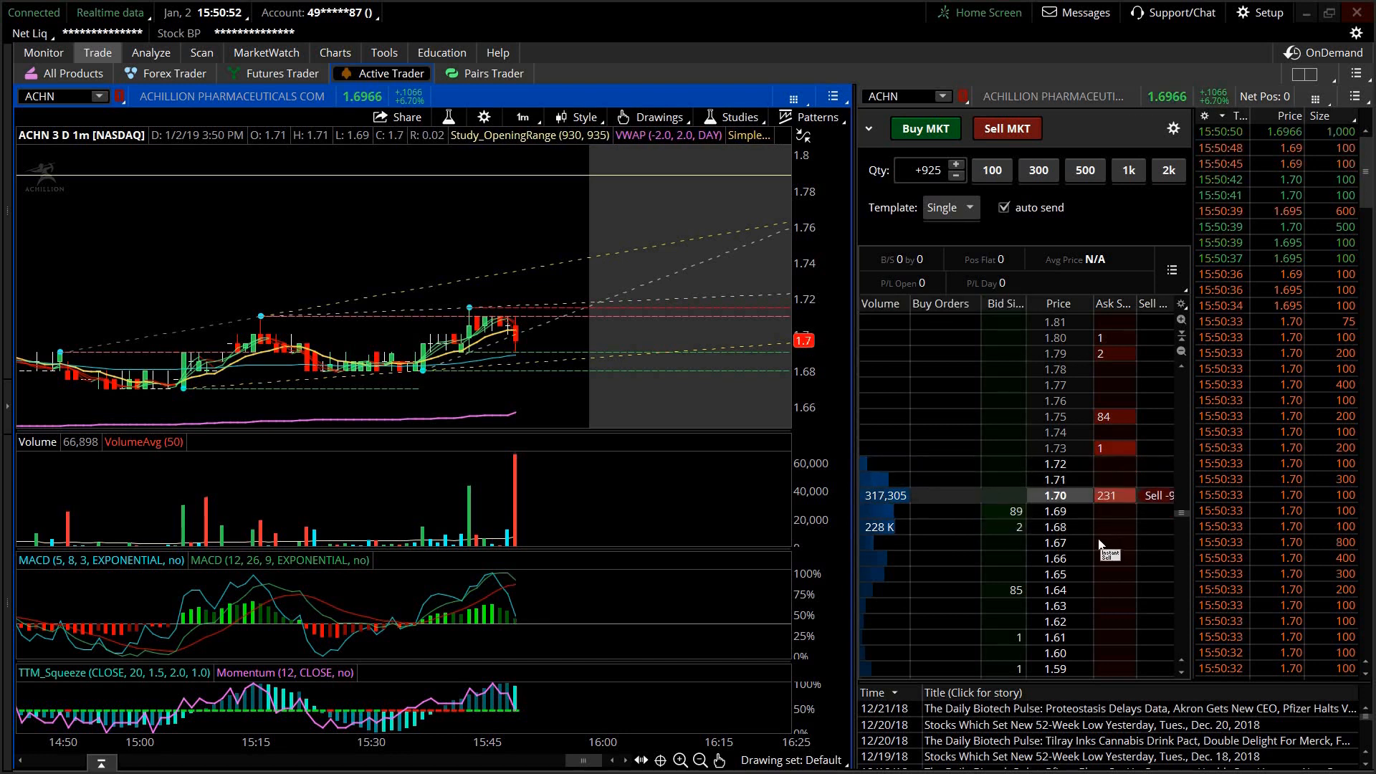
pyautogui.moveTo(1109, 542)
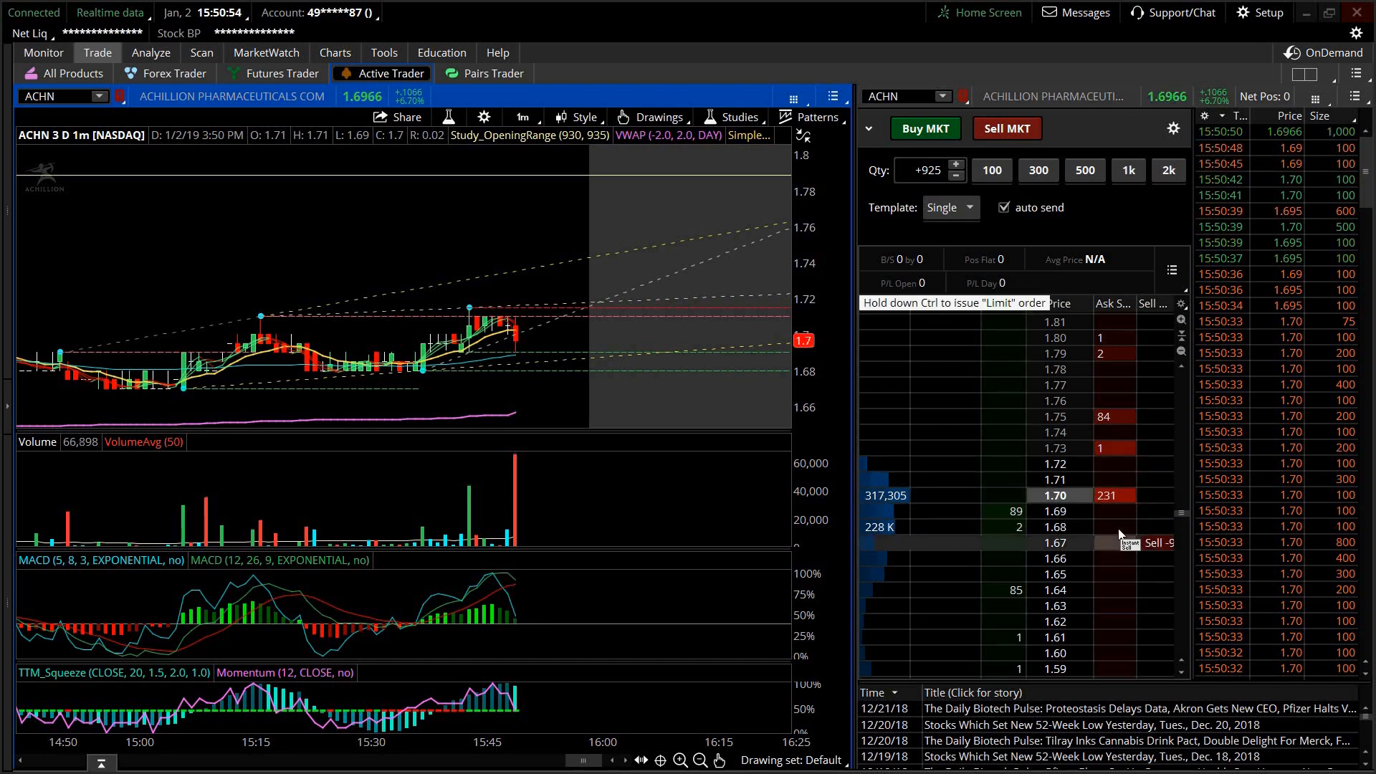
pyautogui.moveTo(1121, 502)
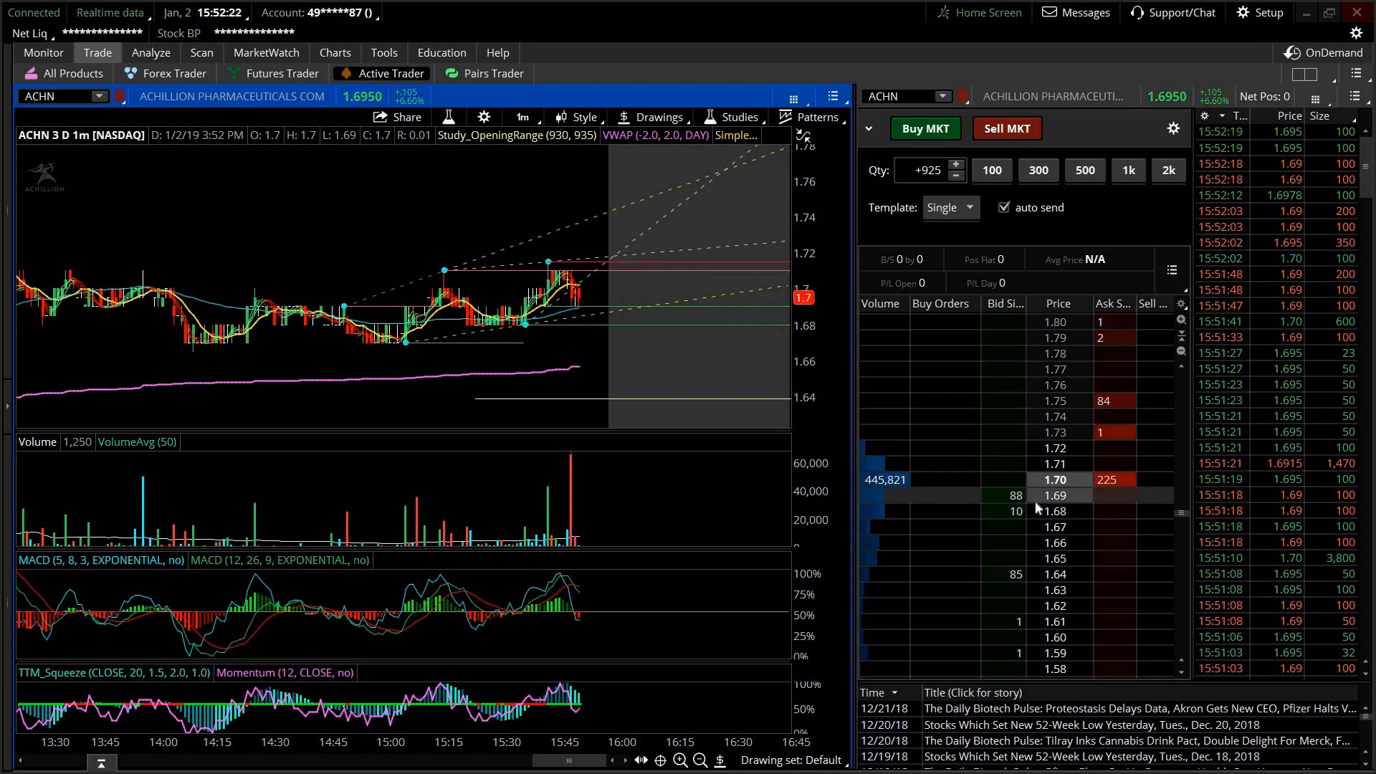
pyautogui.moveTo(1070, 551)
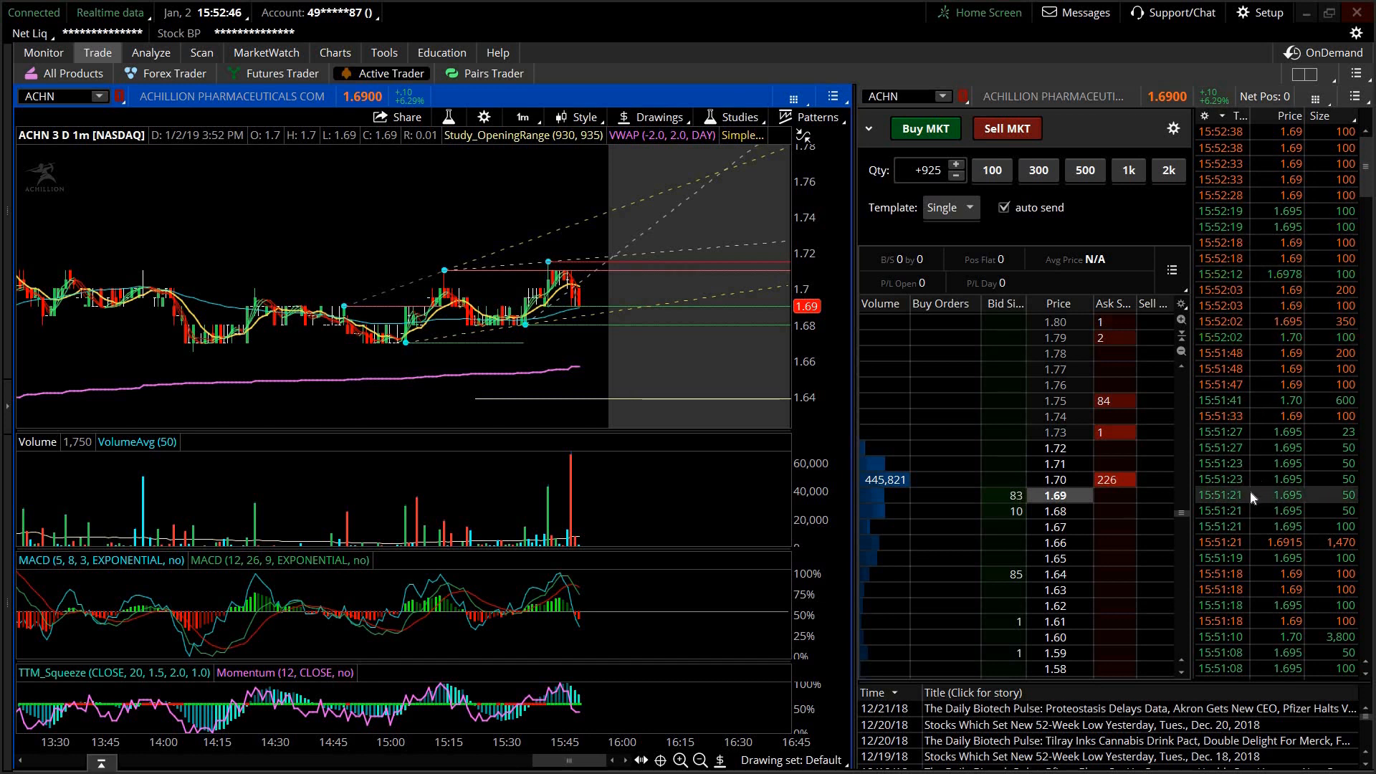
pyautogui.moveTo(523, 316)
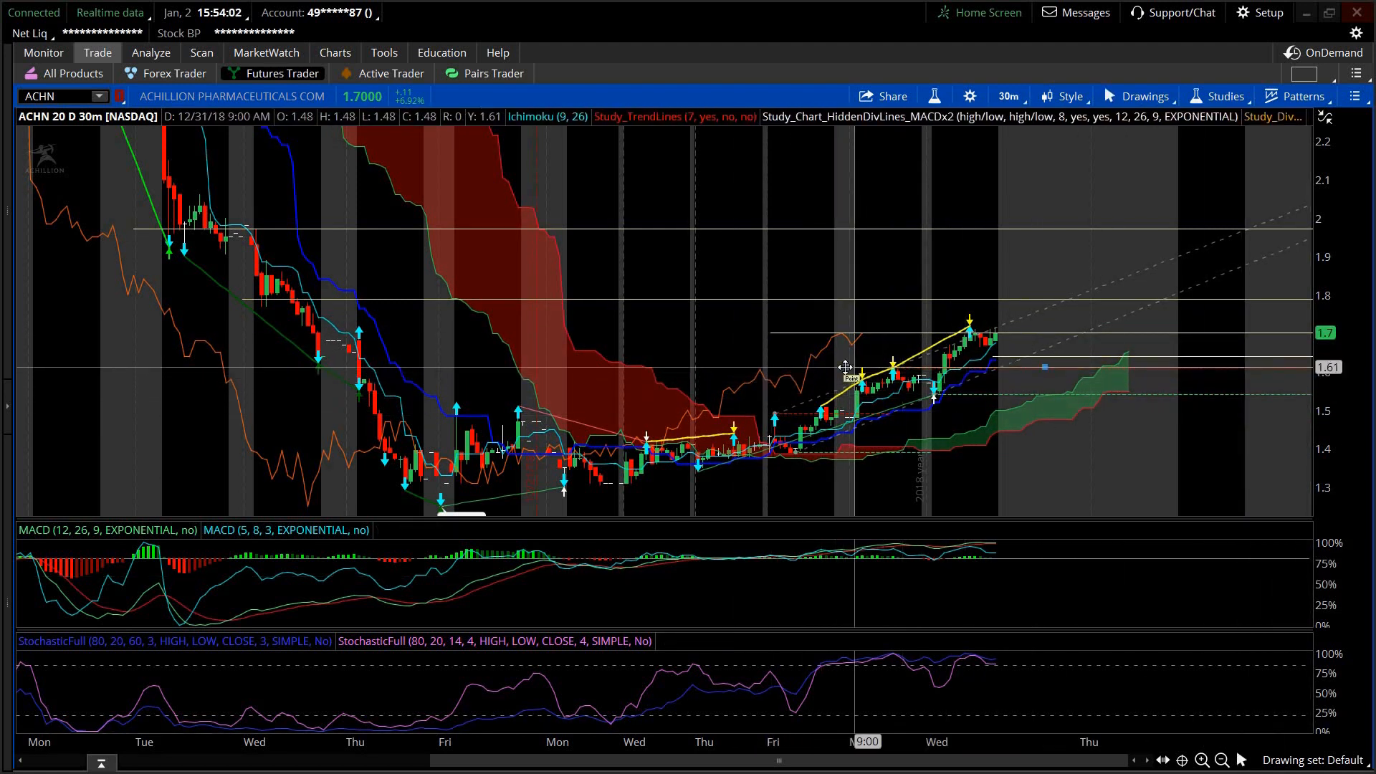
pyautogui.moveTo(787, 367)
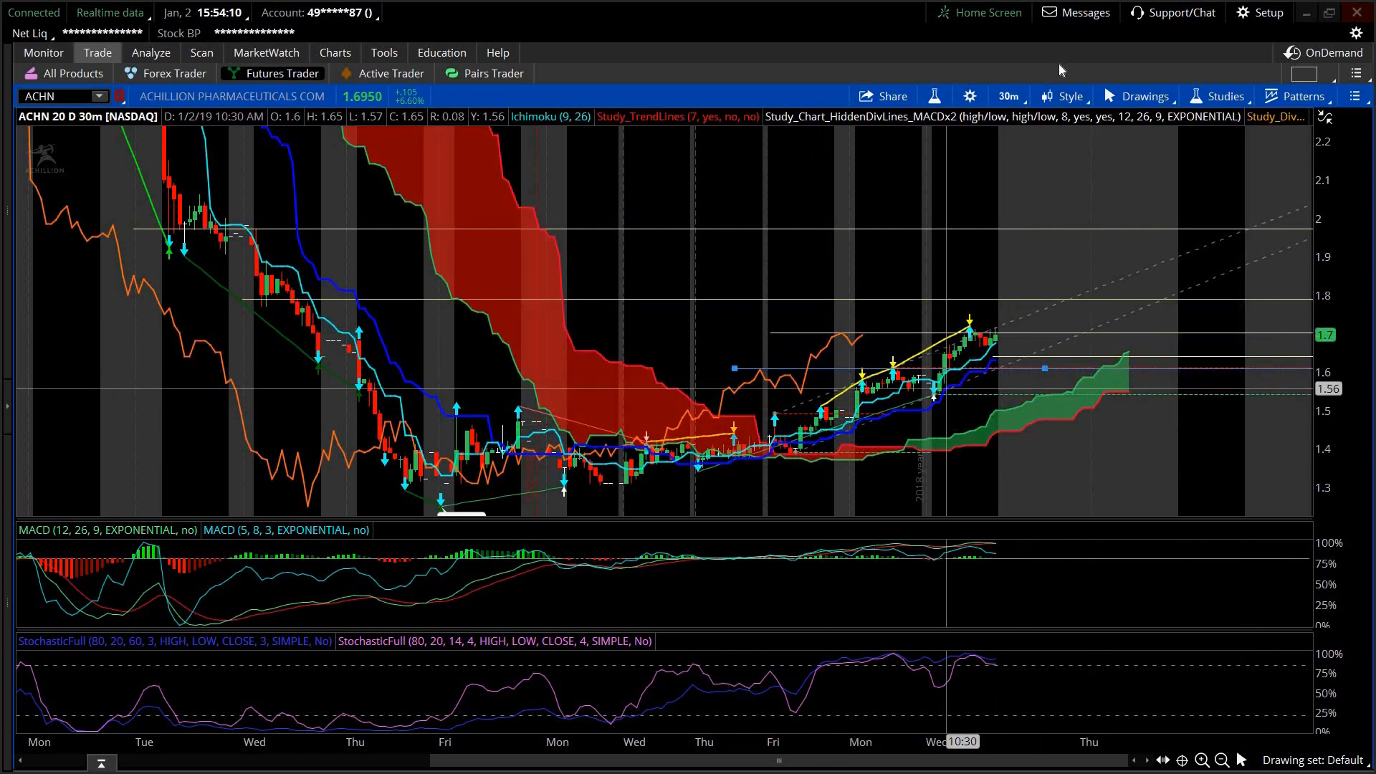
# Step: Open Edit Studies and Strategies to review the chart's Ichimoku, MACD and stochastic studies
pyautogui.click(1223, 95)
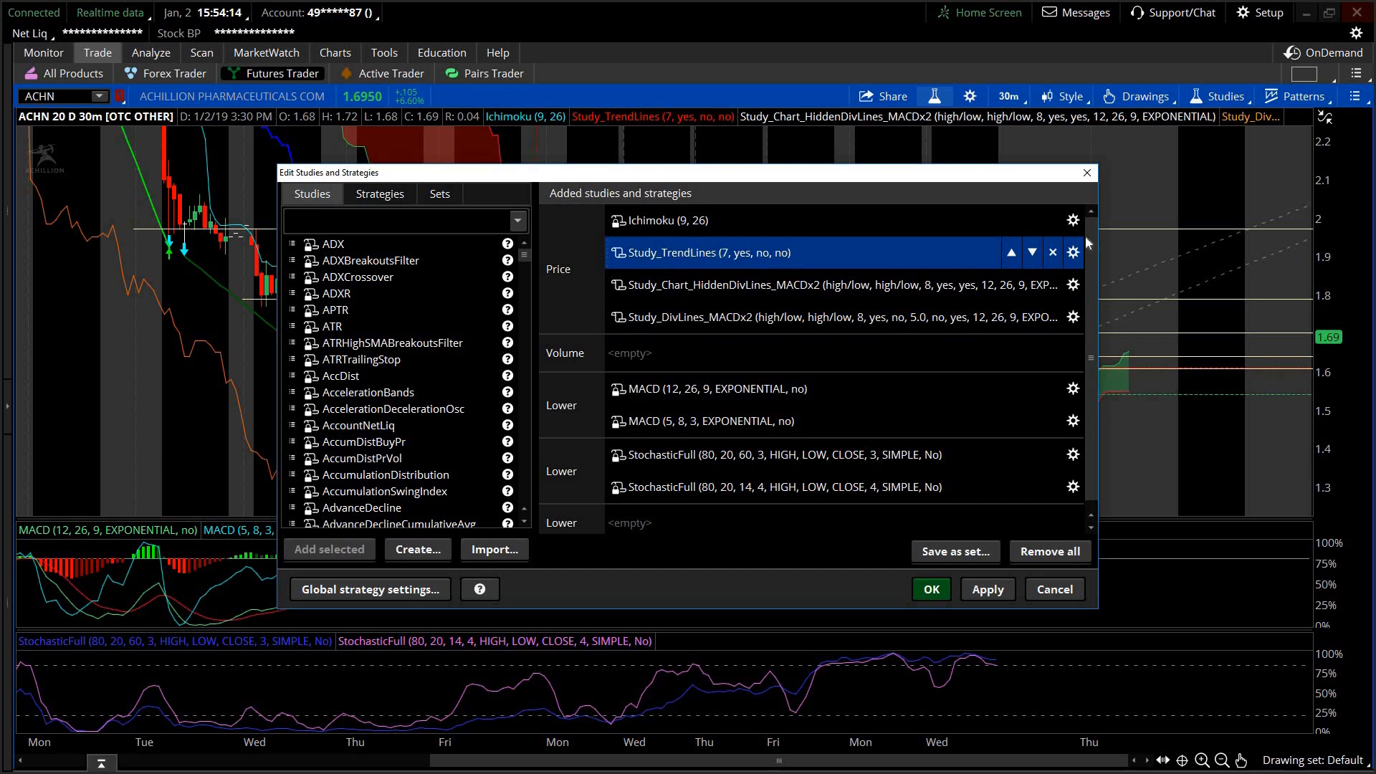
# Step: Close the studies editor without changing any studies
pyautogui.click(930, 589)
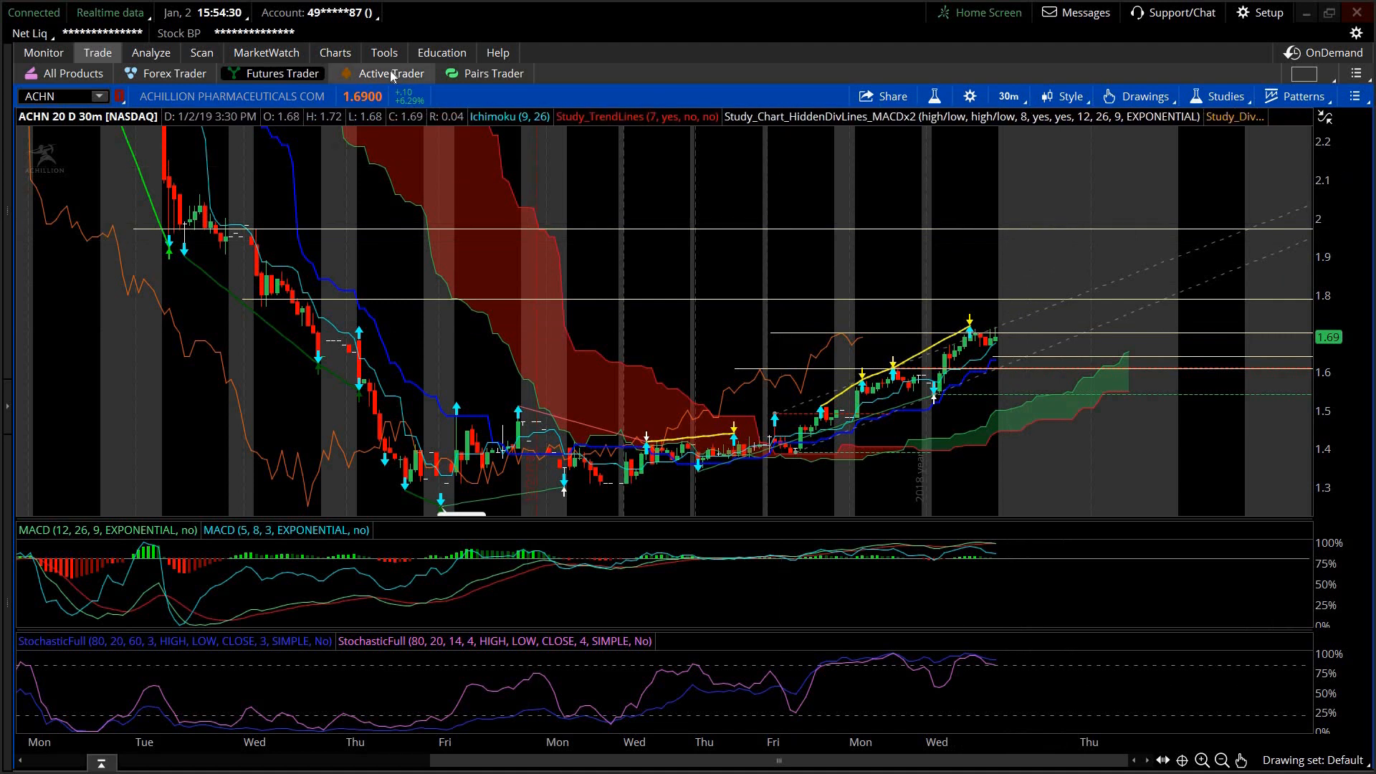
# Step: Go back to the 1-minute ACHN chart beside the Active Trader ladder
pyautogui.click(391, 73)
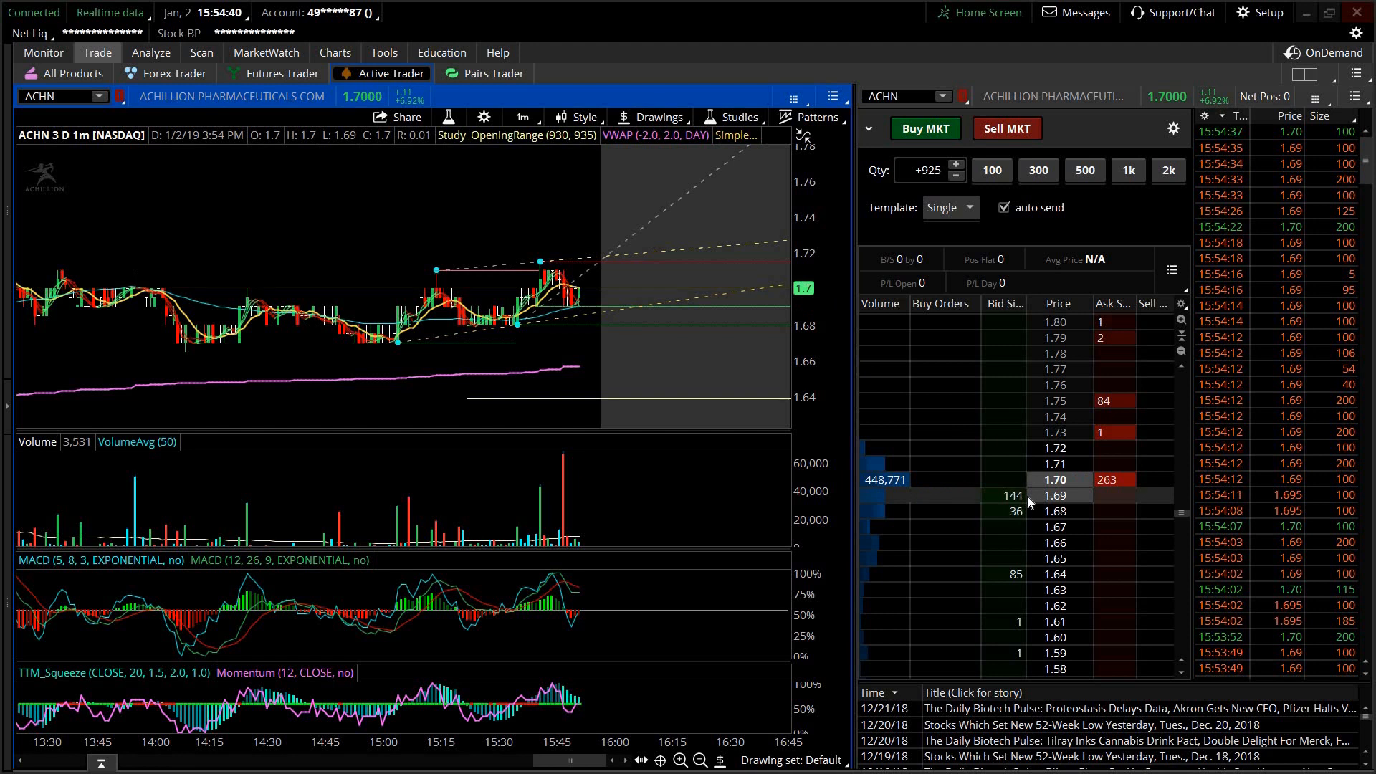
pyautogui.moveTo(1115, 525)
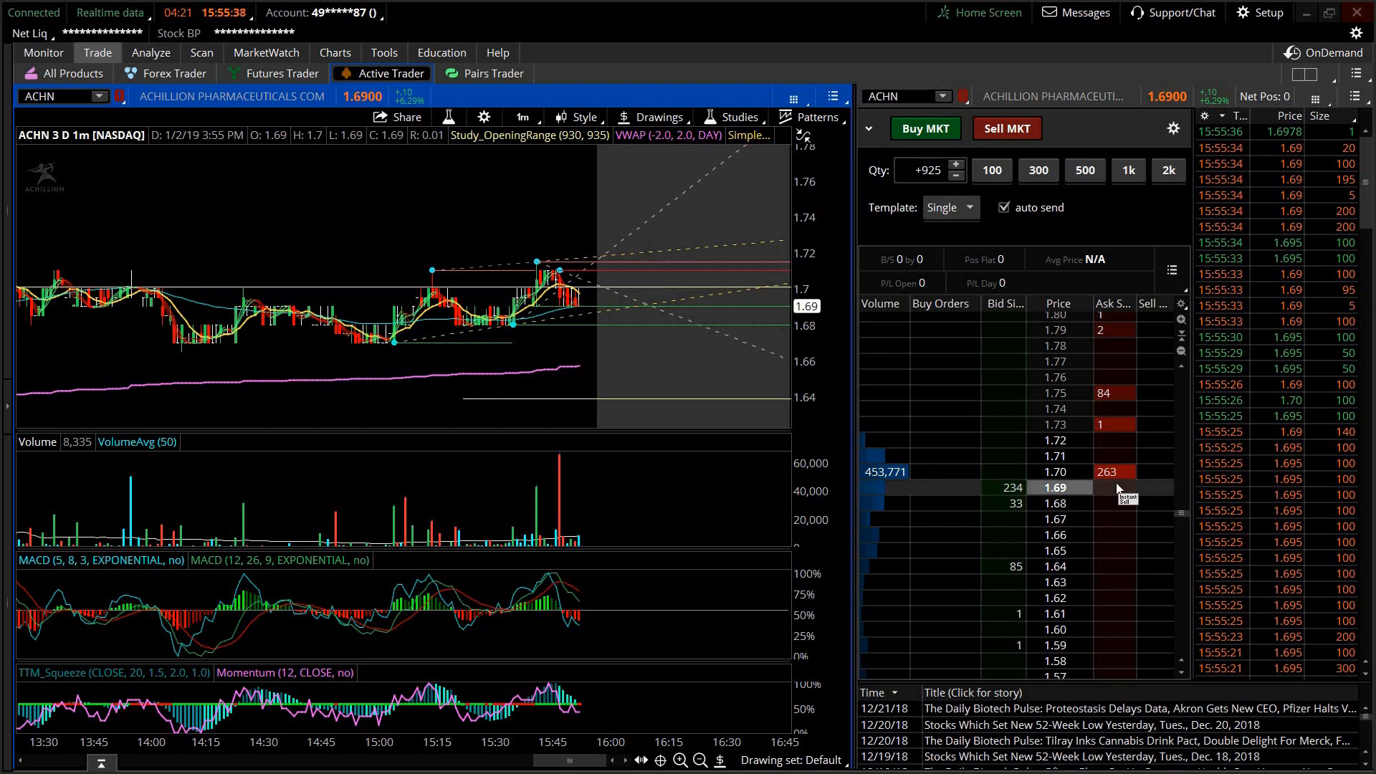
pyautogui.moveTo(1150, 400)
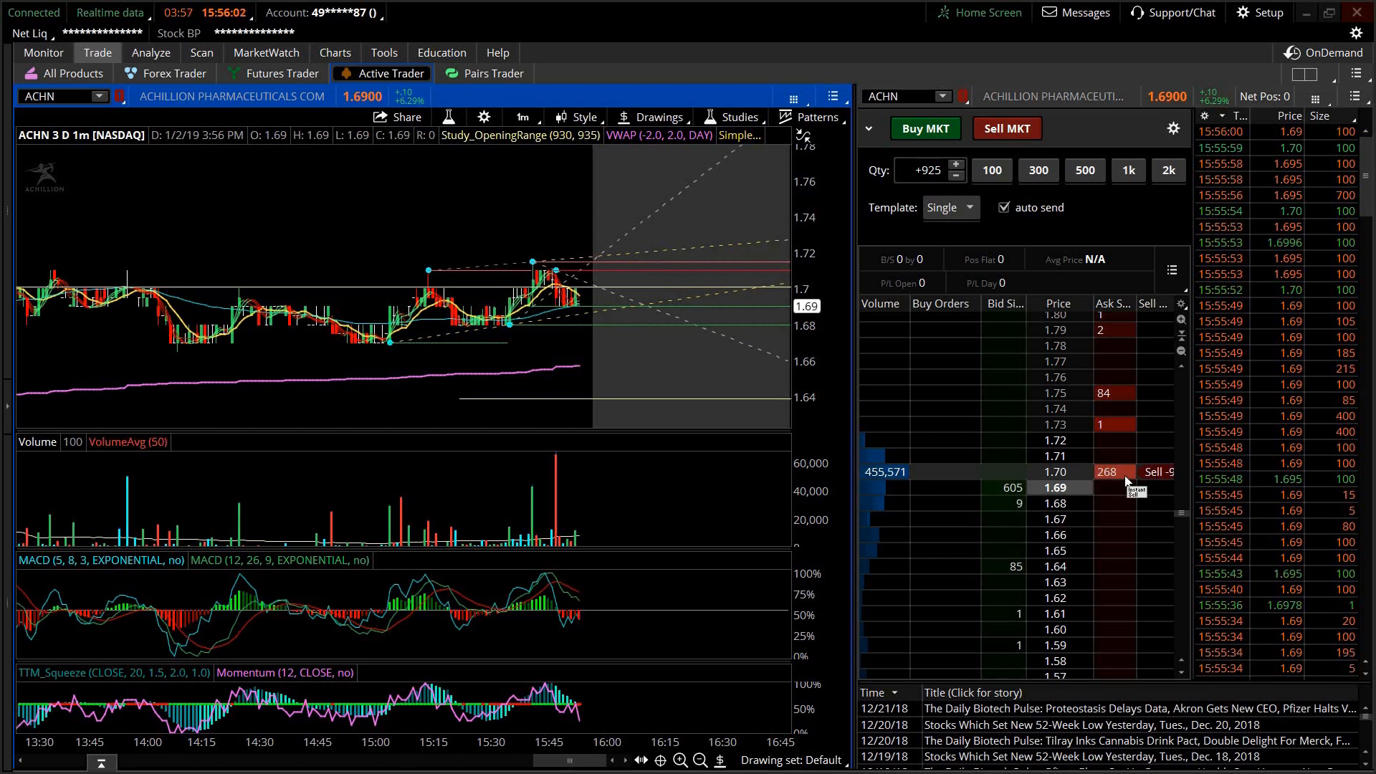
pyautogui.moveTo(1126, 518)
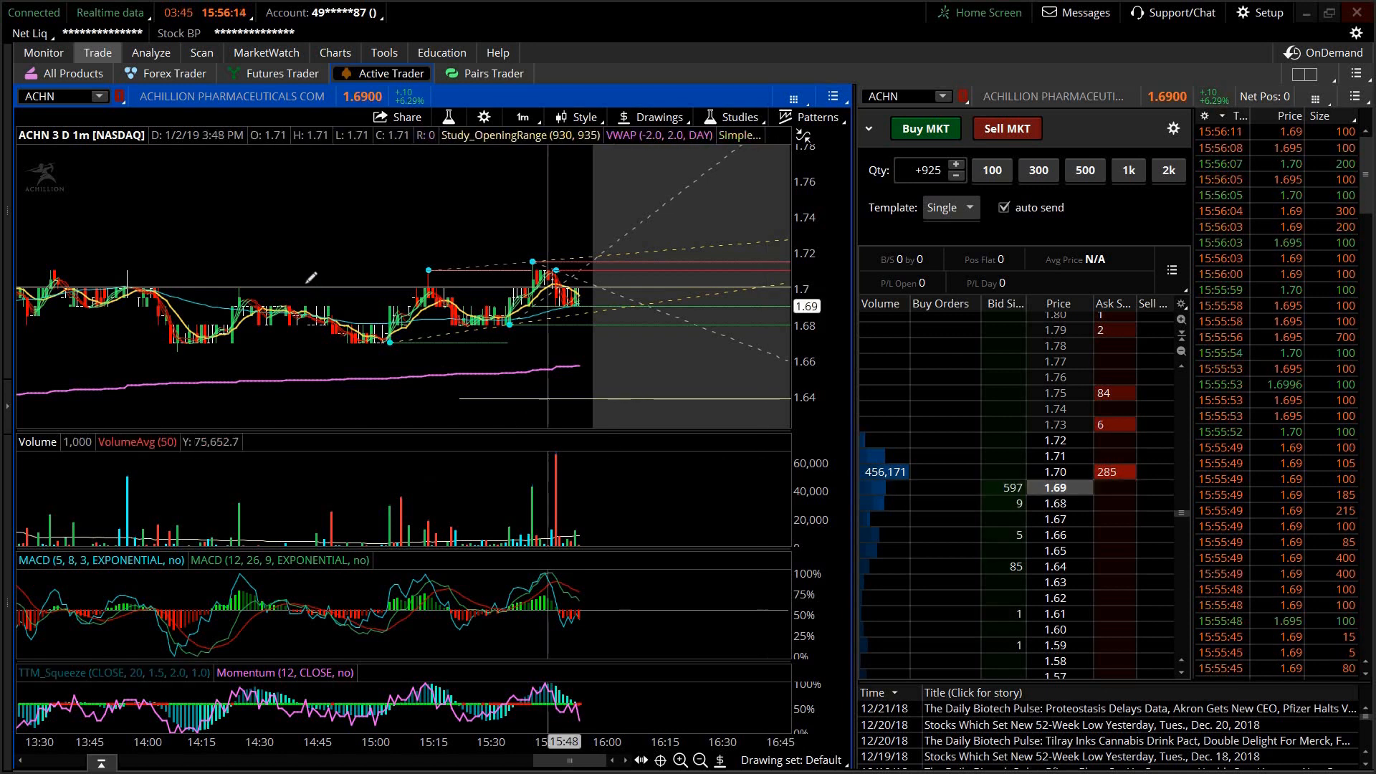
pyautogui.moveTo(747, 400)
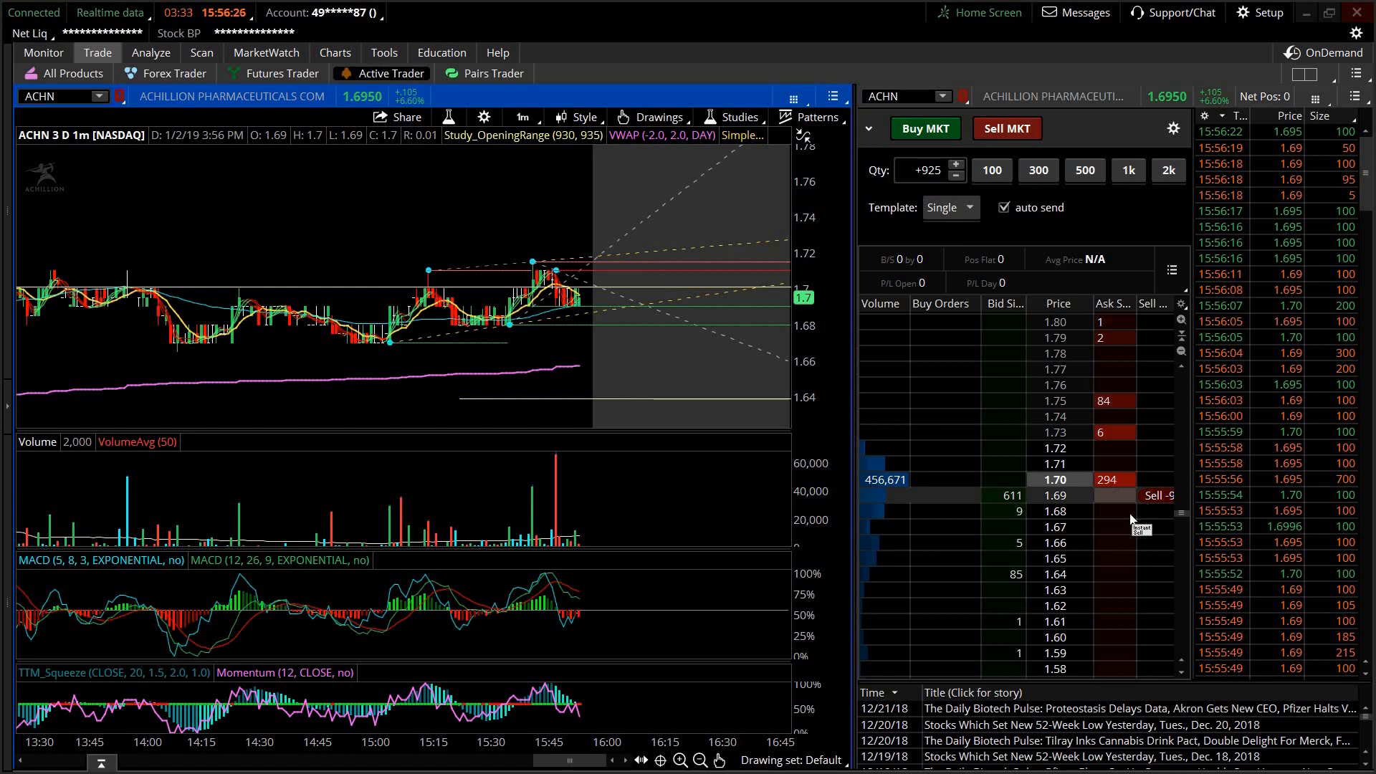
pyautogui.moveTo(1134, 512)
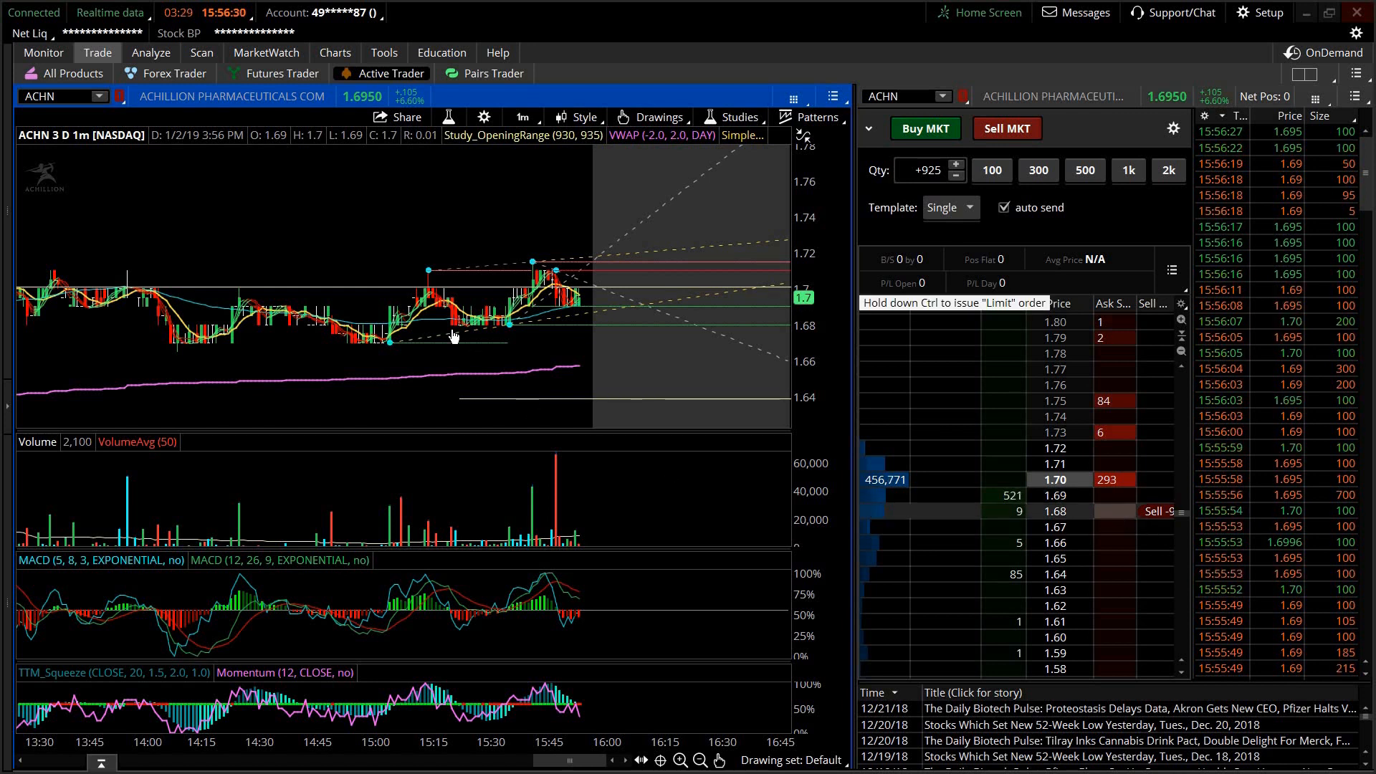
# Step: Bring up the chart context menu to tighten the price axis to 1.67–1.73
pyautogui.rightClick(453, 336)
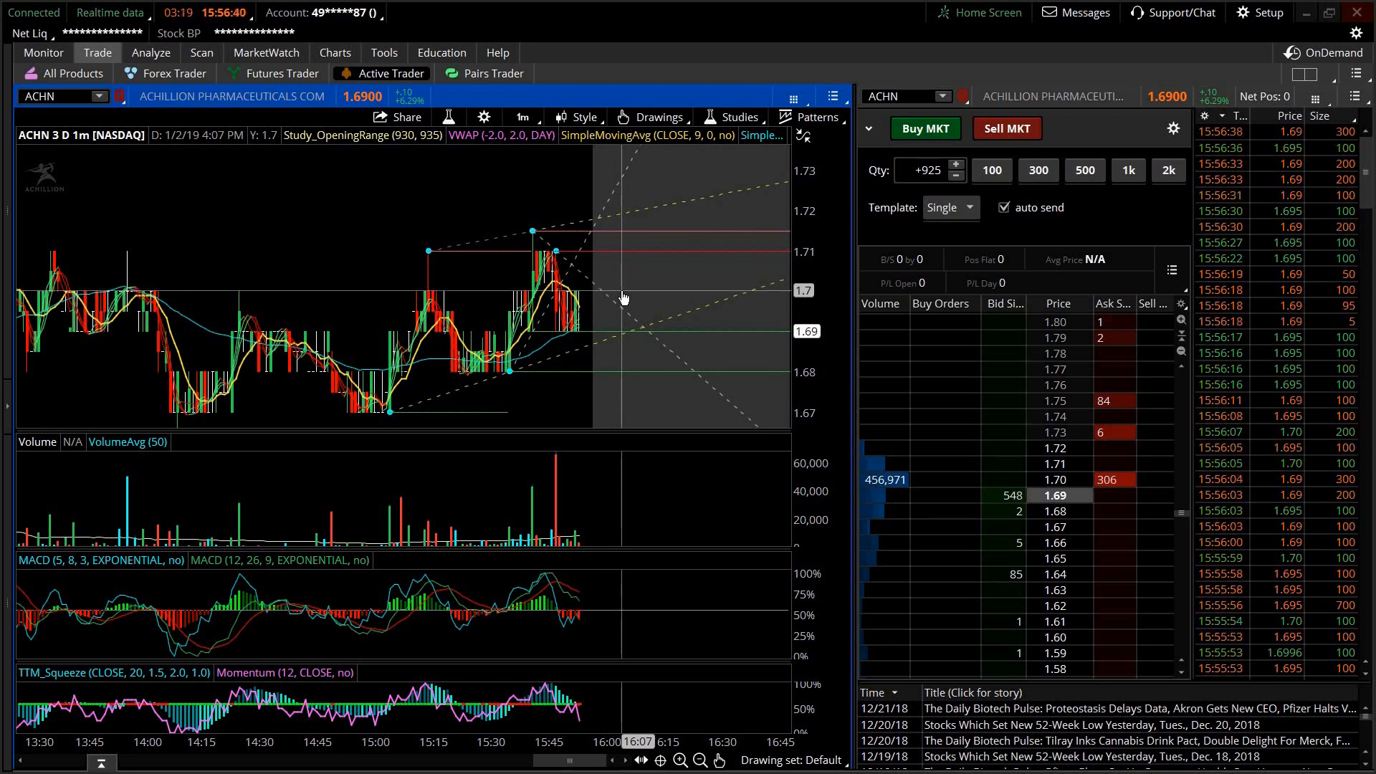
pyautogui.moveTo(641, 316)
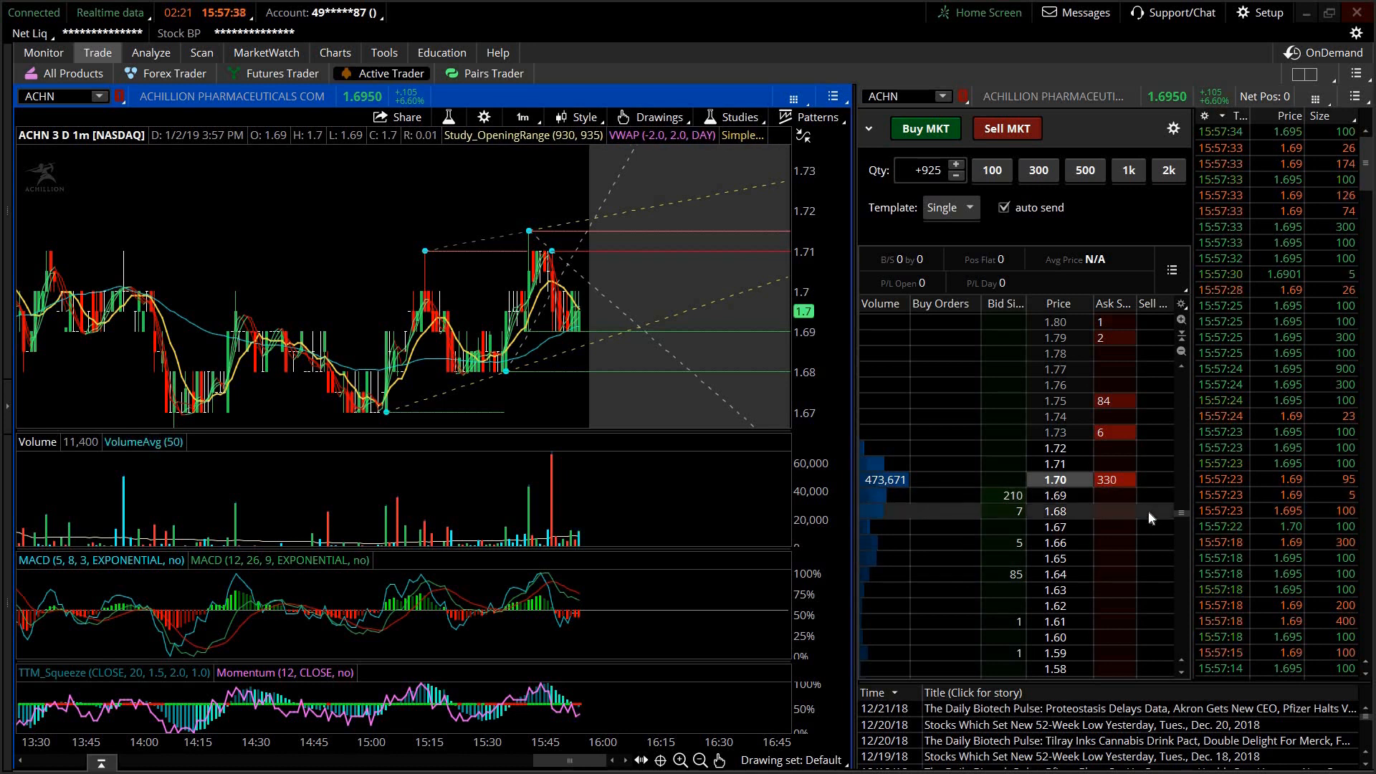
pyautogui.moveTo(696, 478)
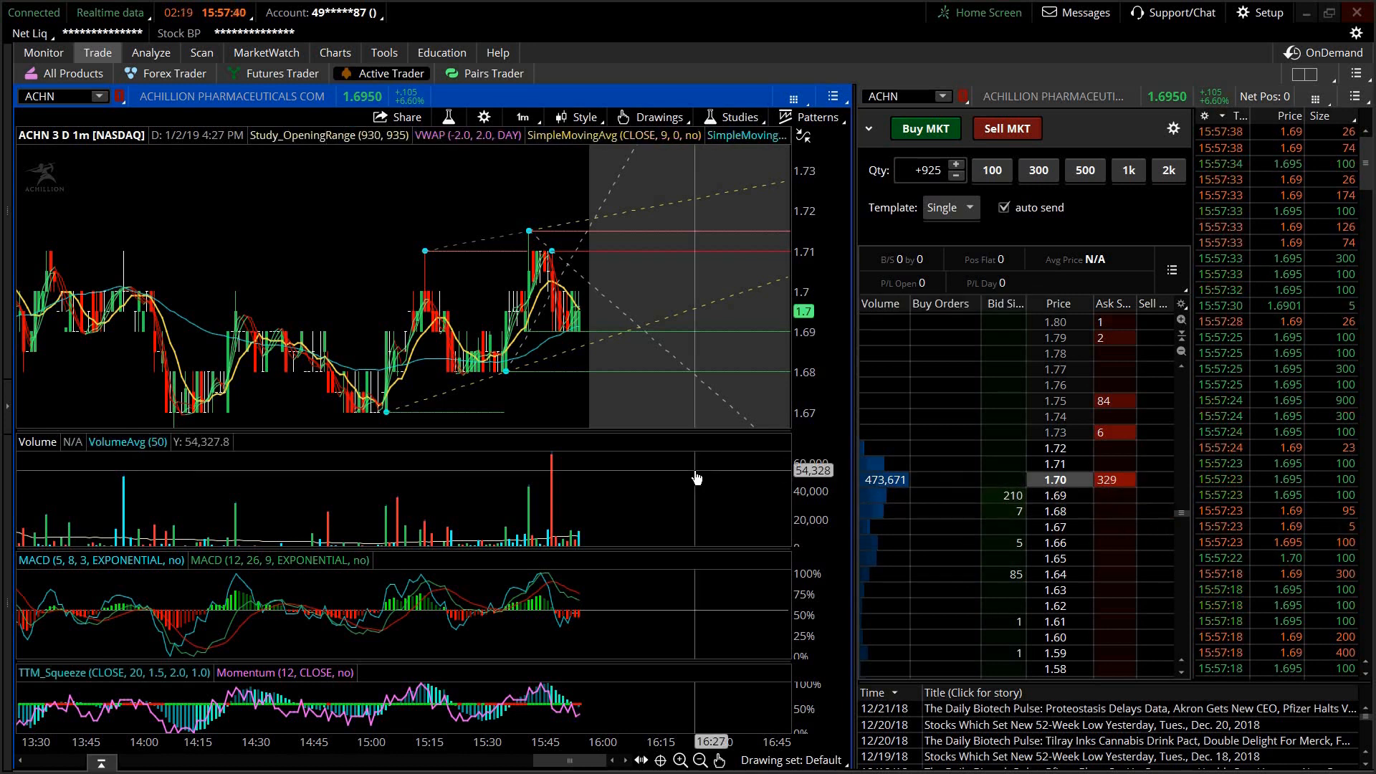